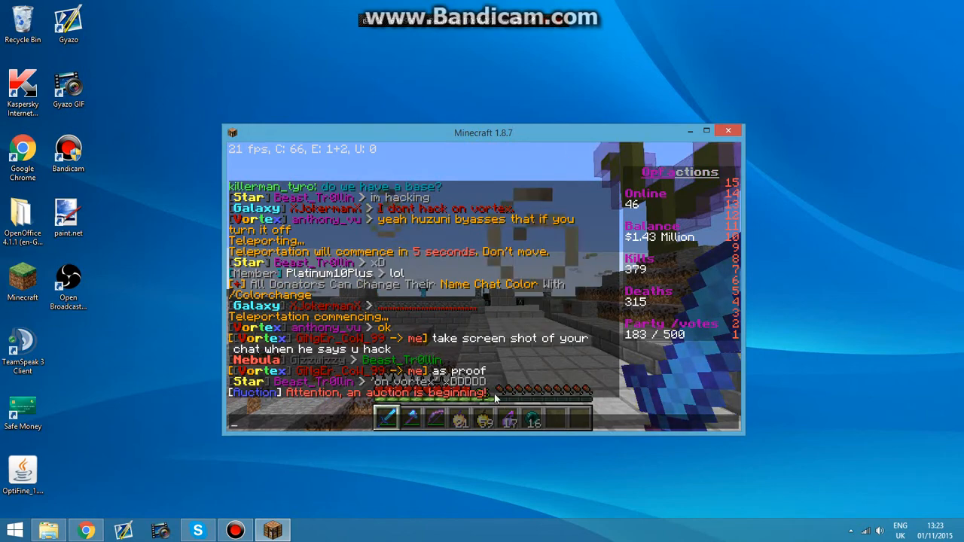
# Step: Run the /seen command in chat to check how long another player has been online
pyautogui.write('/se')
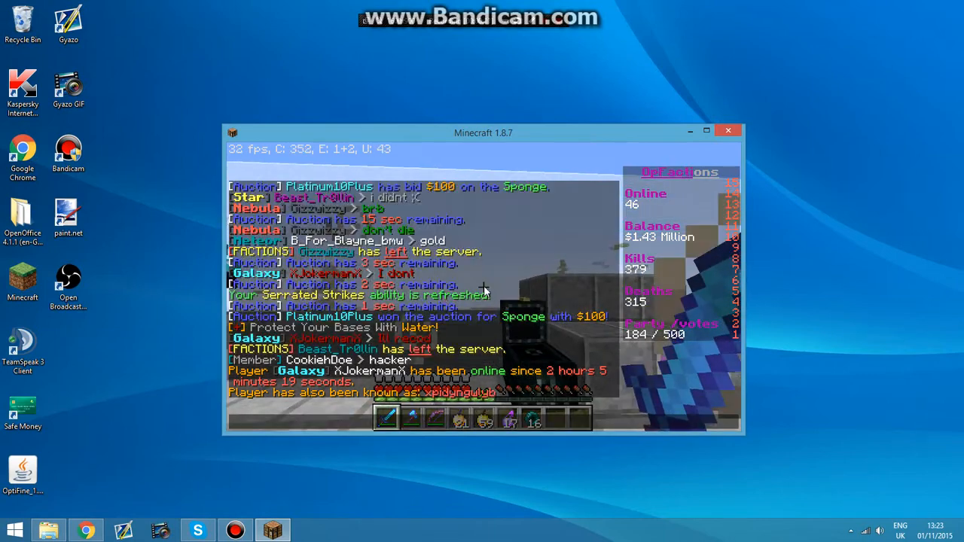
pyautogui.moveTo(354, 290)
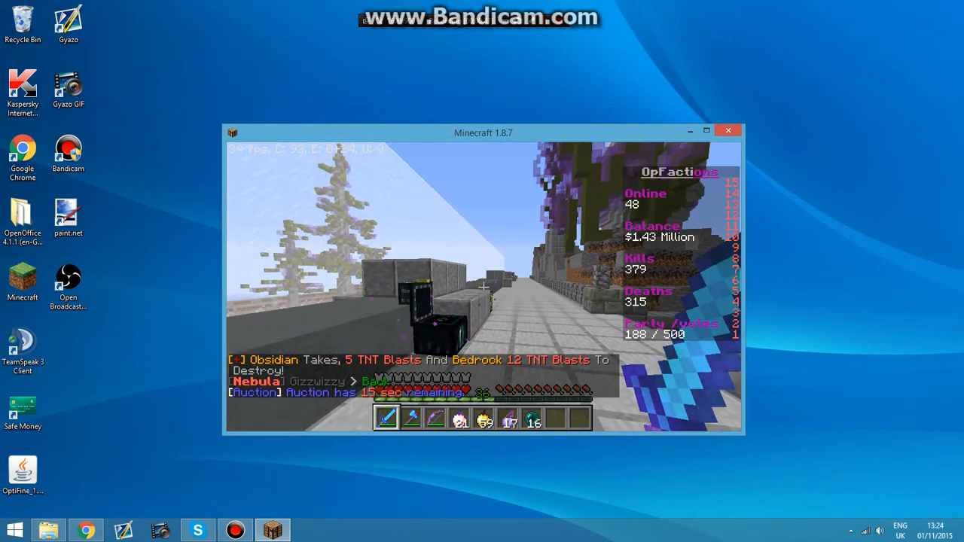
# Step: Trigger the Sticky Keys prompt with right Shift, answer No, and bring up the game menu
pyautogui.press('shift')
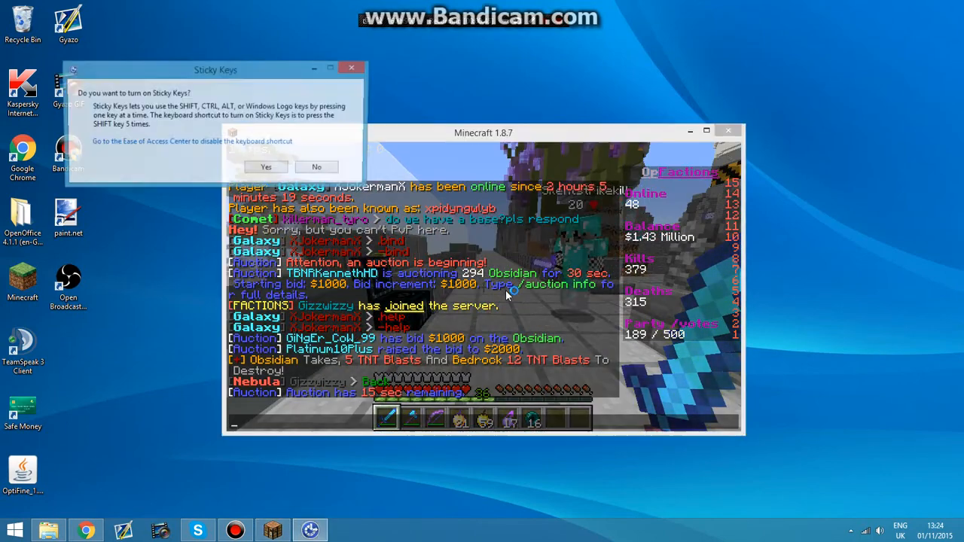
pyautogui.click(317, 166)
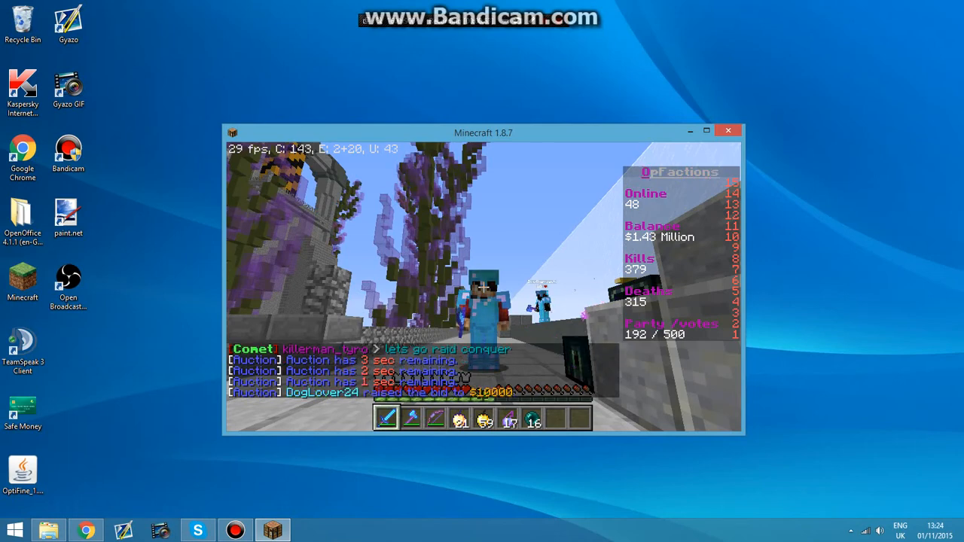
pyautogui.press('Escape')
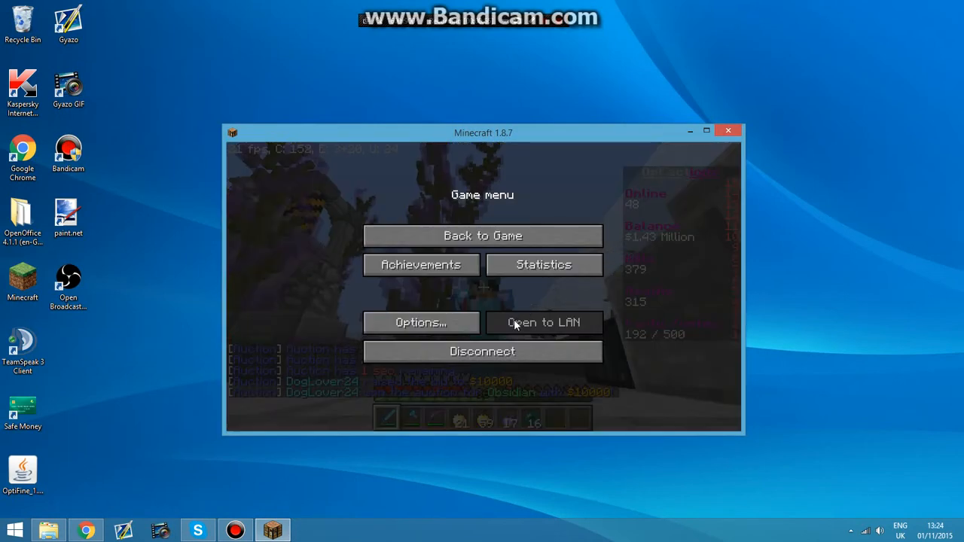
# Step: Disconnect from the factions server back to the multiplayer server list
pyautogui.click(482, 235)
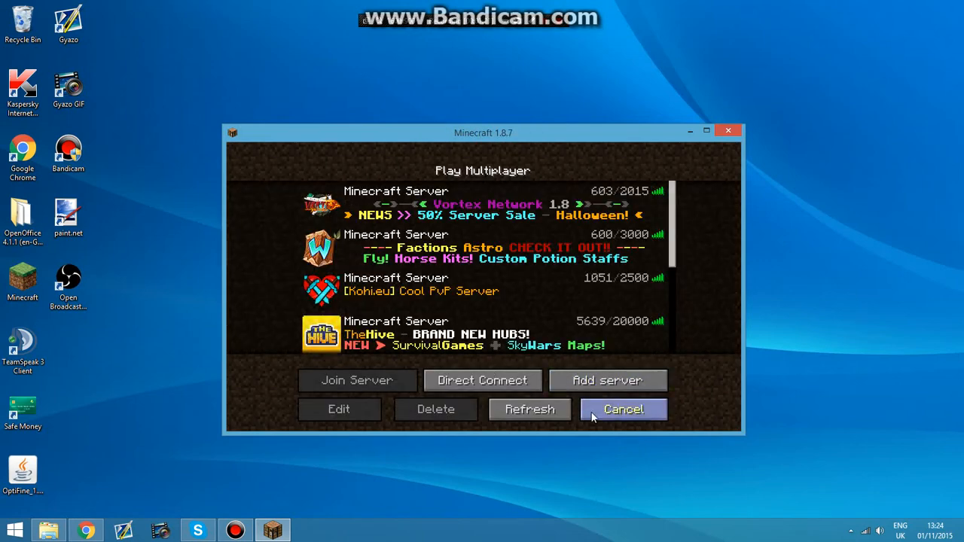
pyautogui.moveTo(568, 385)
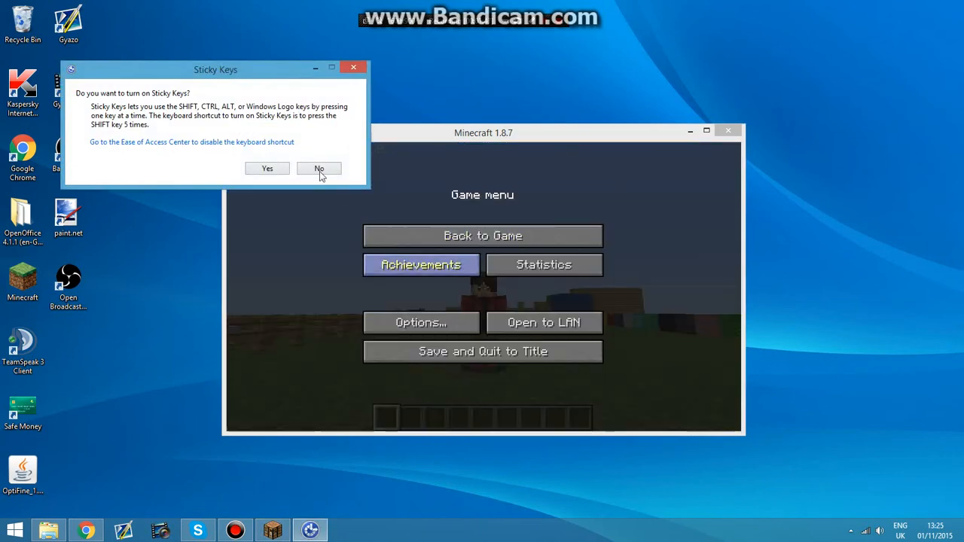
# Step: Answer No to Sticky Keys, trigger it again with right Shift, and bring up the game menu
pyautogui.click(319, 168)
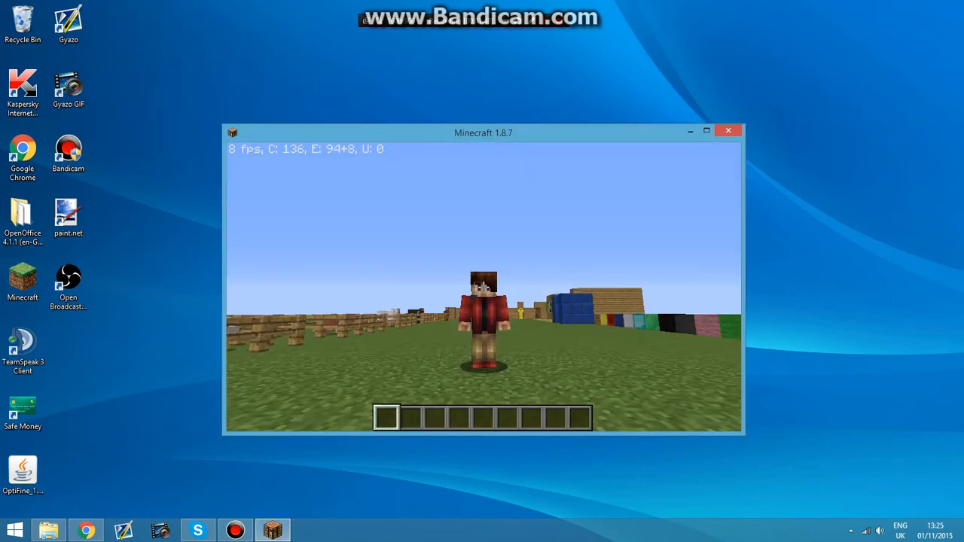
pyautogui.press('shift')
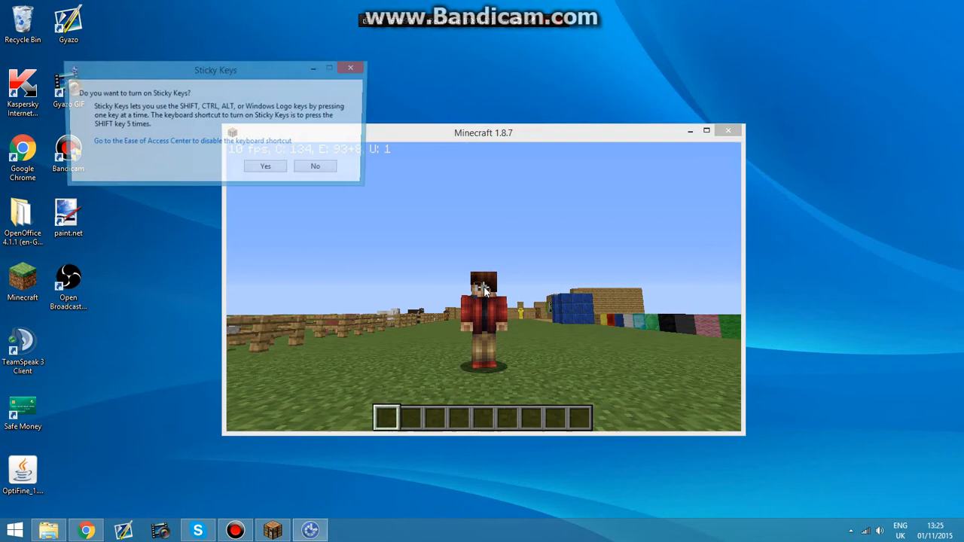
pyautogui.press('Escape')
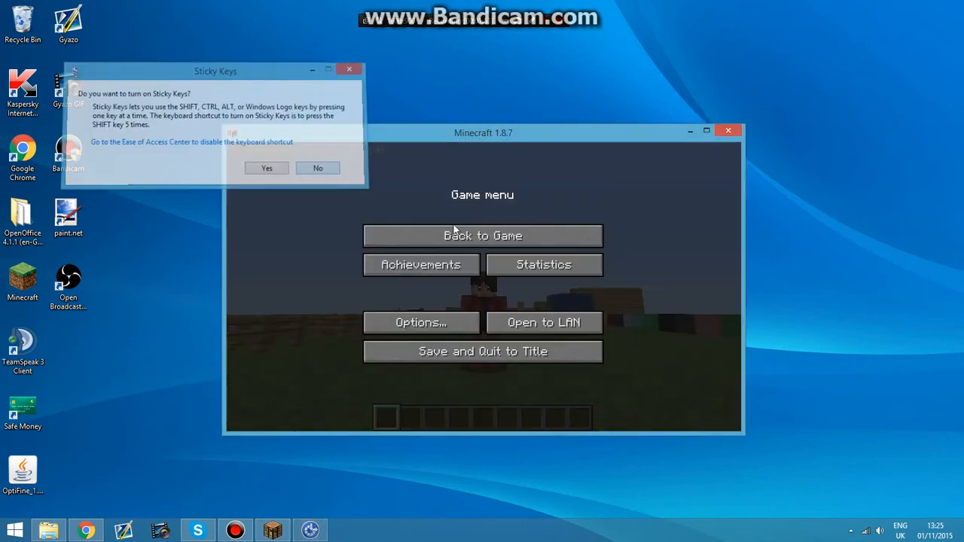